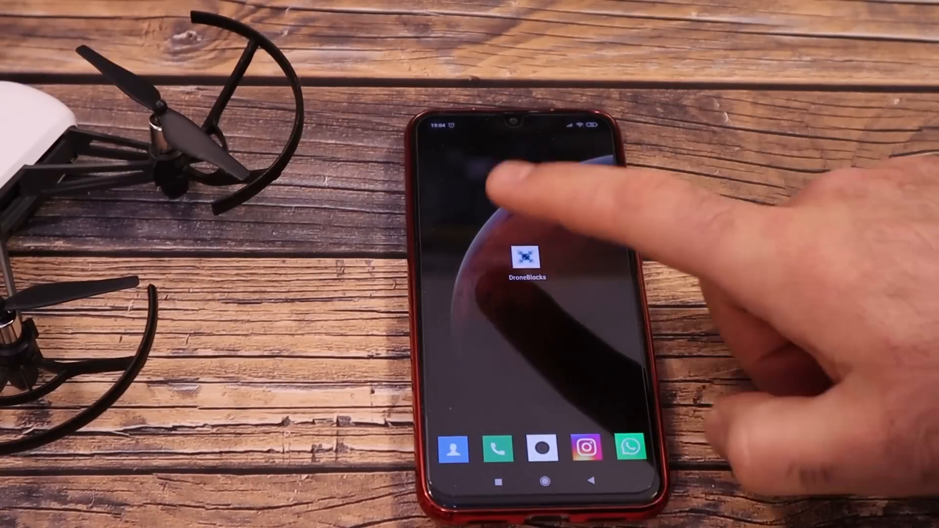
Reach the extension manager from the Extensions menu to find the watchX extension
click(526, 260)
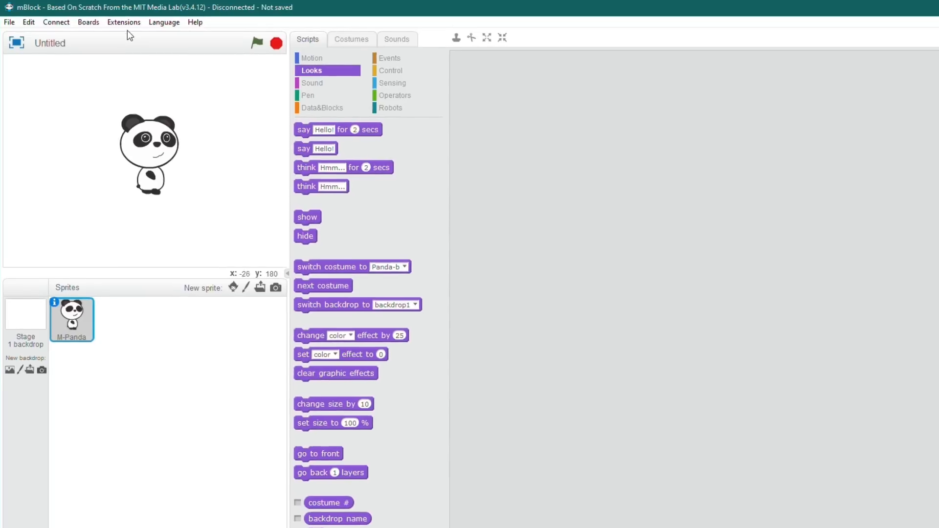
click(124, 22)
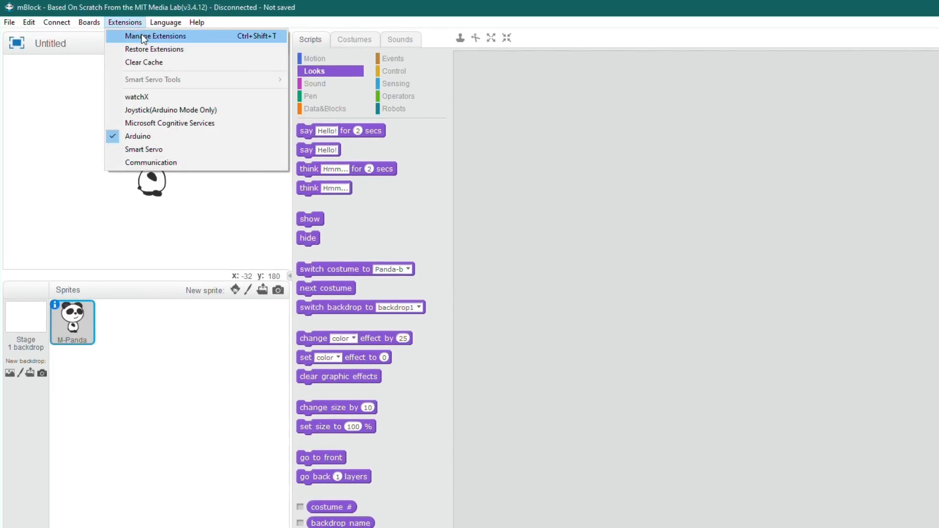
click(156, 36)
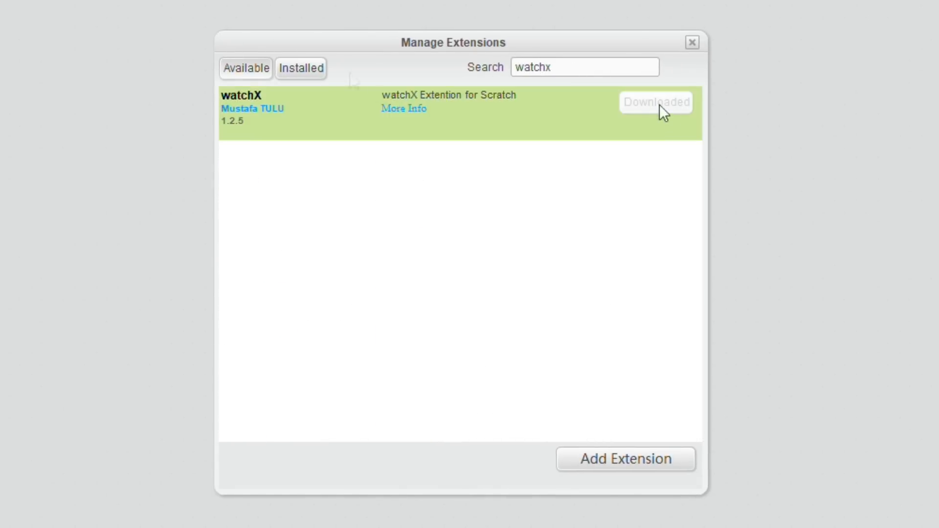
mouse_move(603, 462)
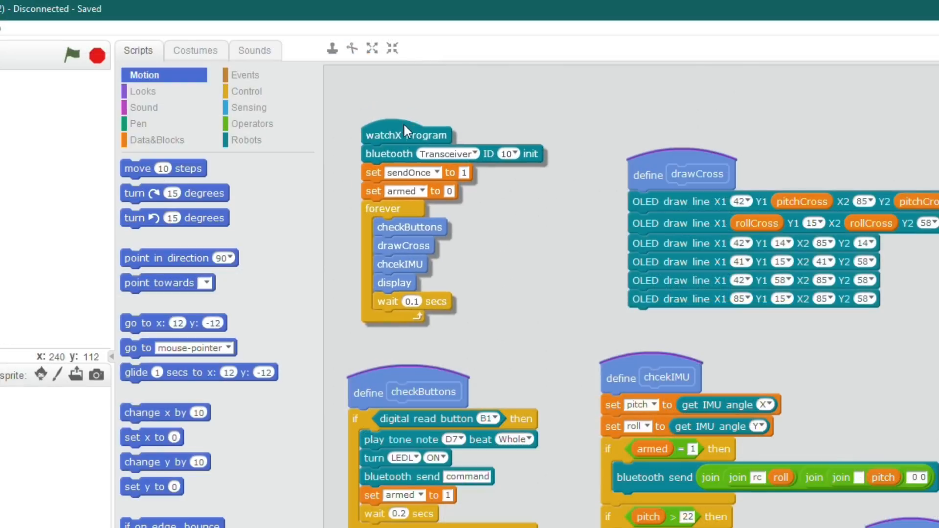
Reposition the main watchX script and show the Control category blocks
drag(406, 135, 413, 127)
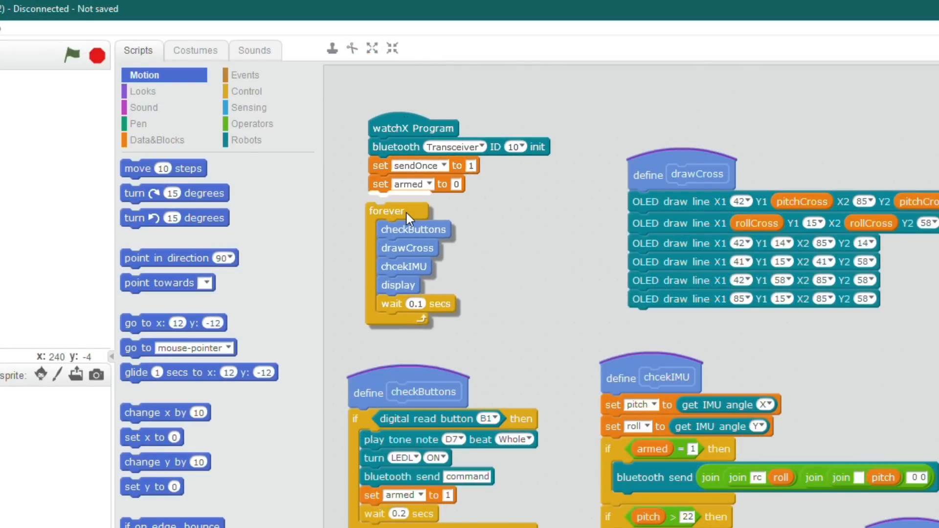
click(247, 91)
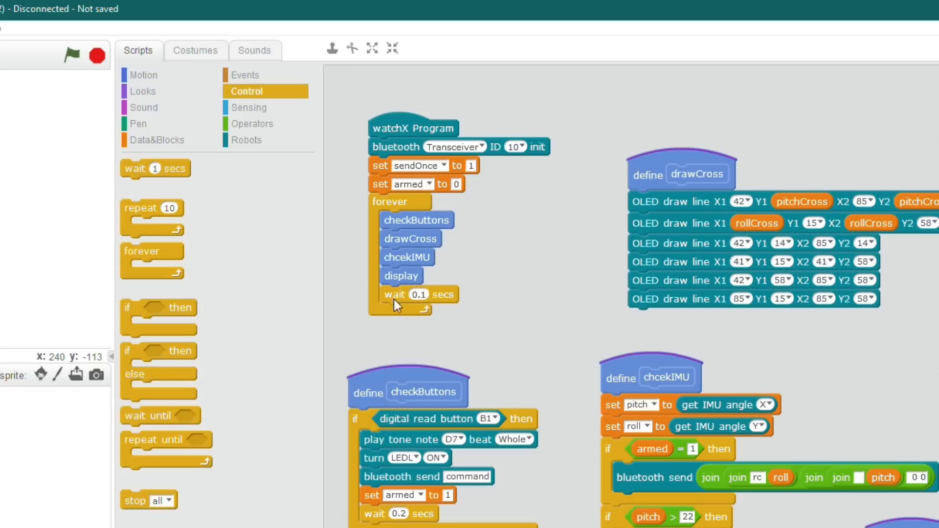
mouse_move(427, 326)
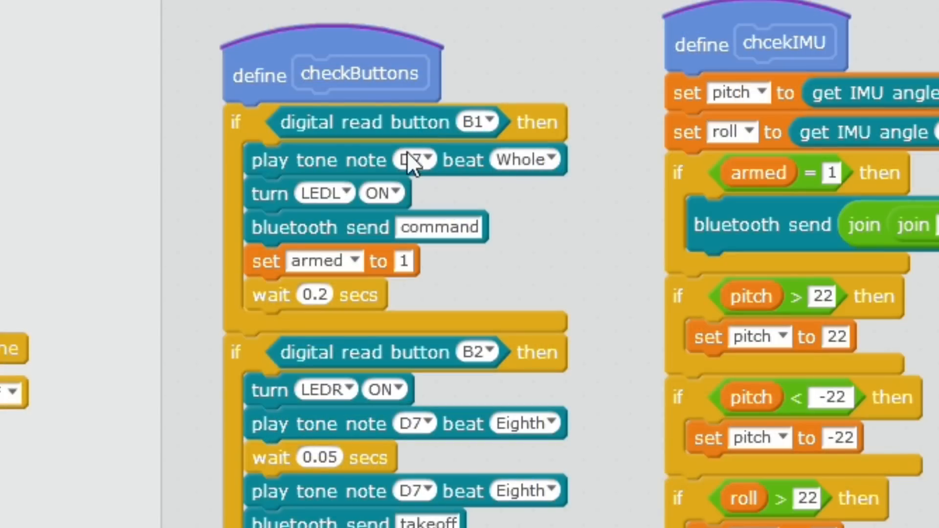
mouse_move(417, 230)
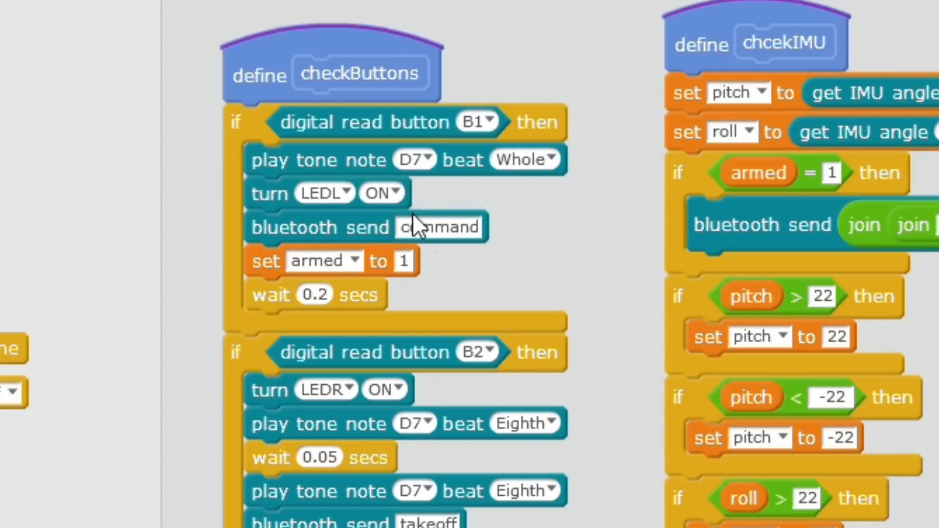
mouse_move(442, 269)
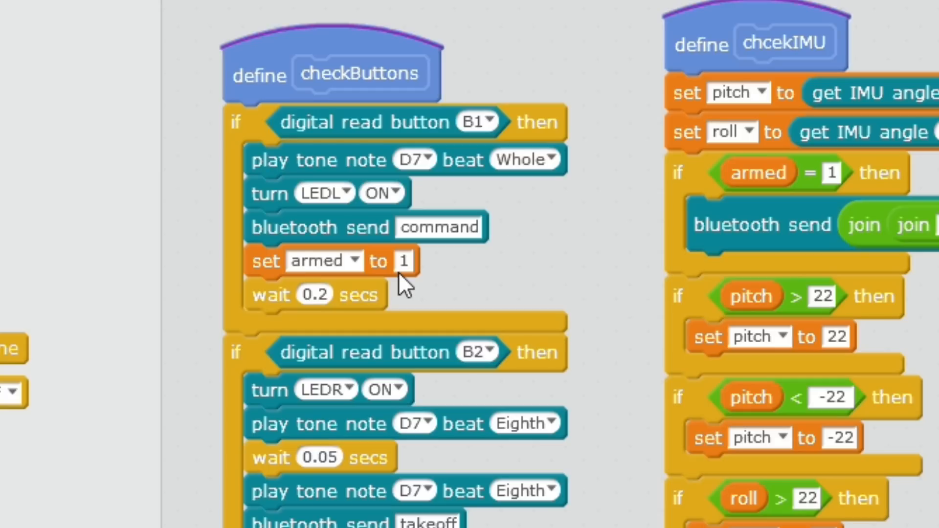
mouse_move(461, 394)
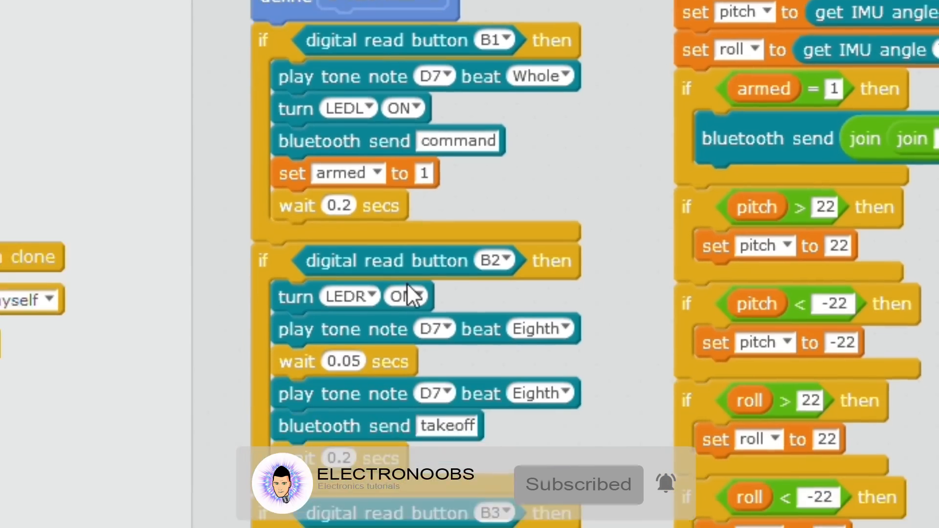
scroll(down, 3)
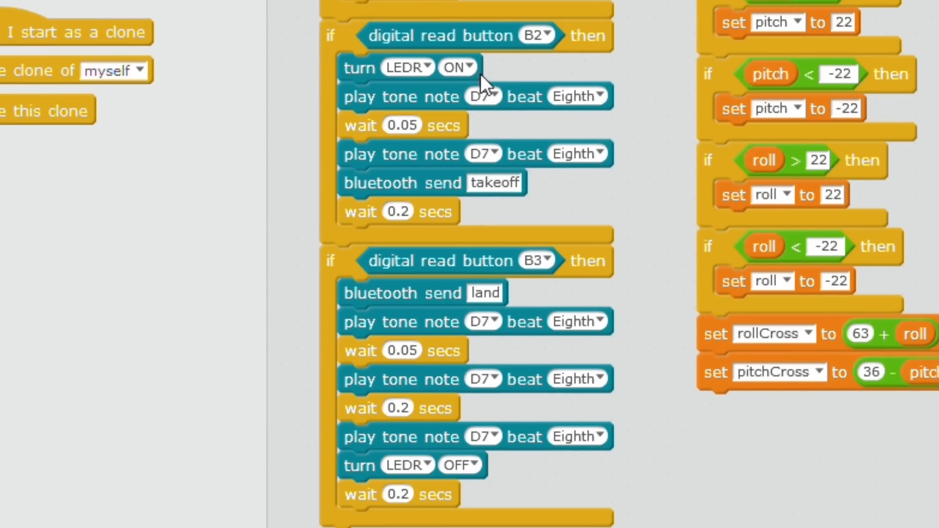
mouse_move(458, 182)
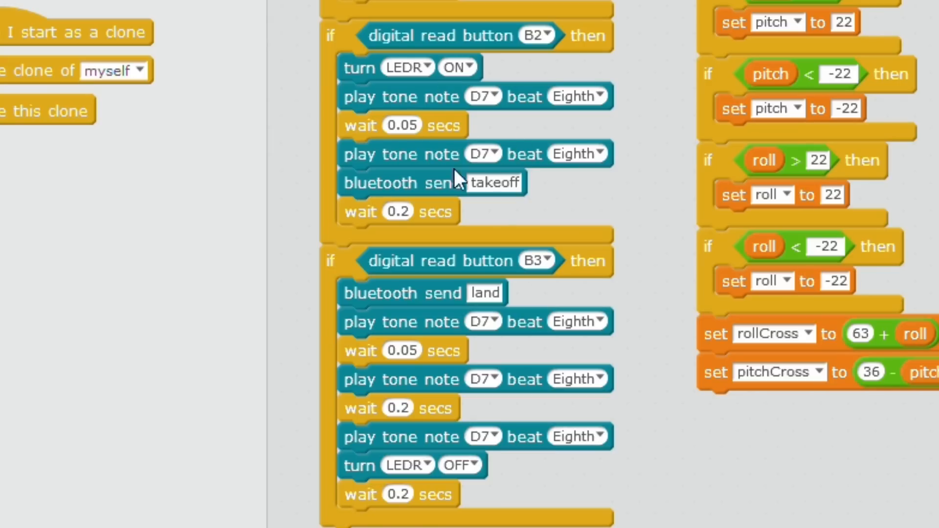
mouse_move(467, 156)
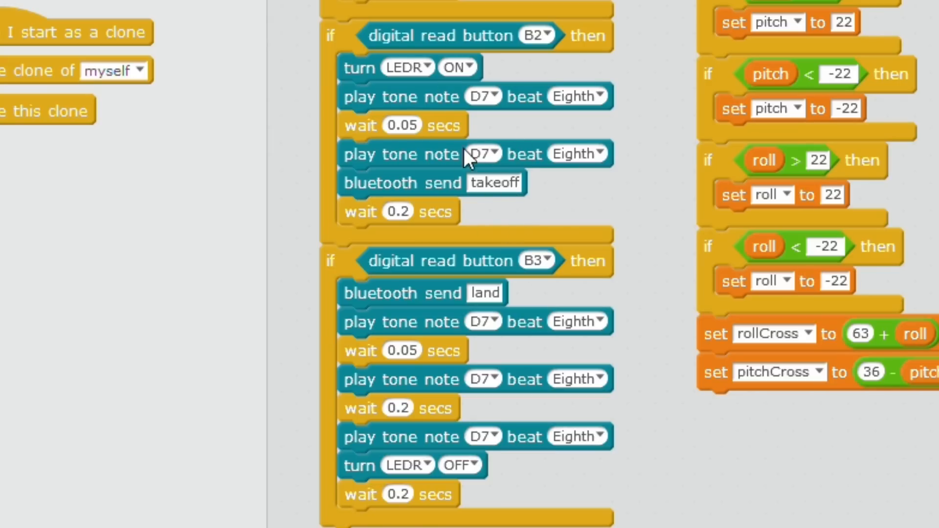
mouse_move(515, 279)
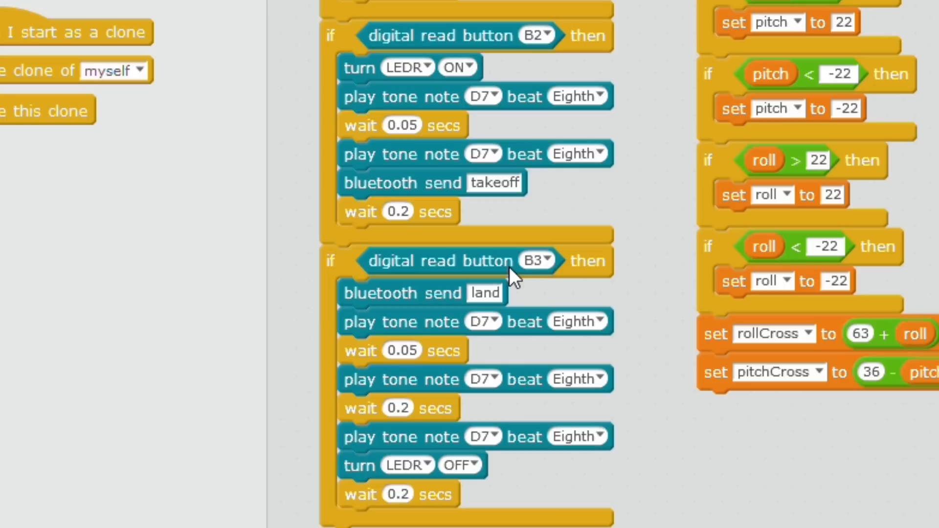
mouse_move(482, 286)
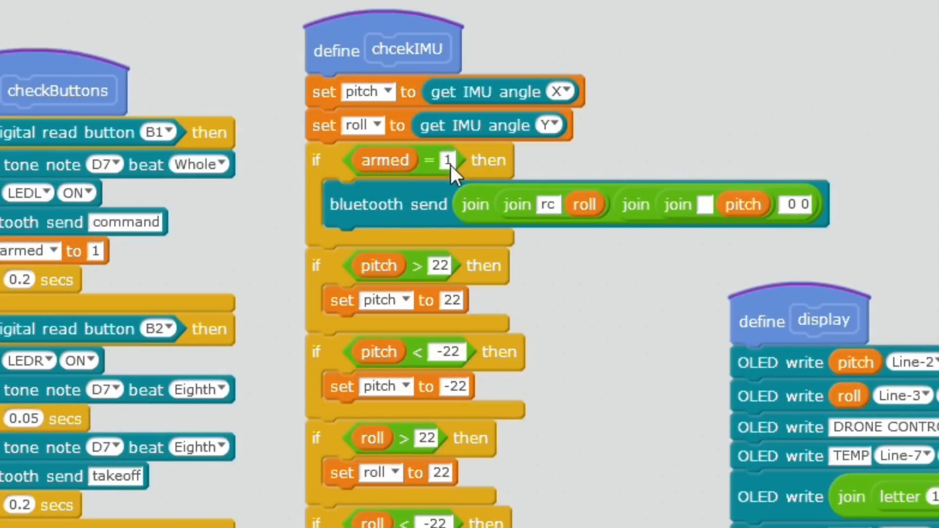
mouse_move(495, 217)
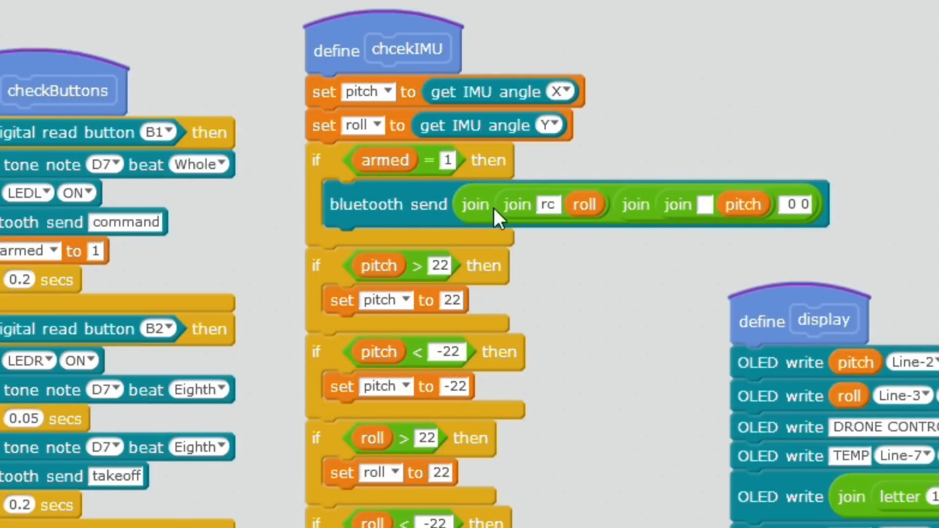
scroll(down, 3)
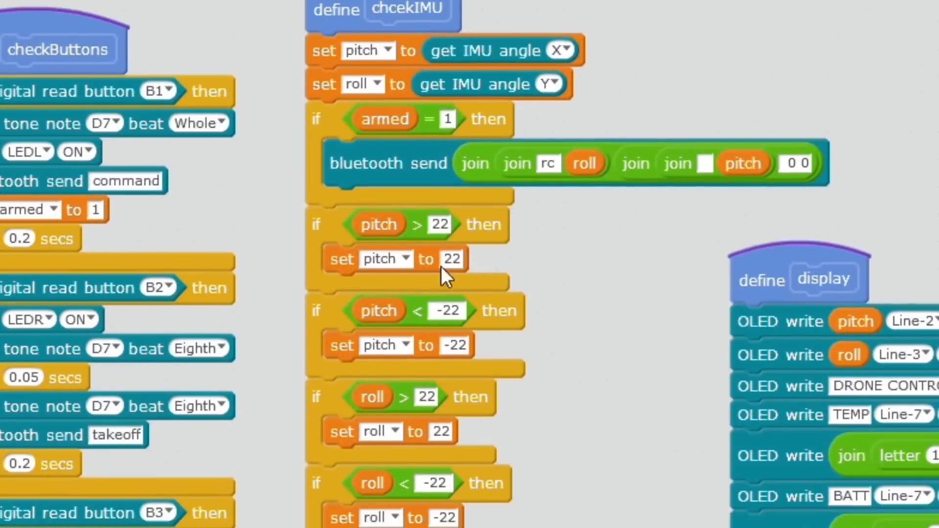
scroll(down, 3)
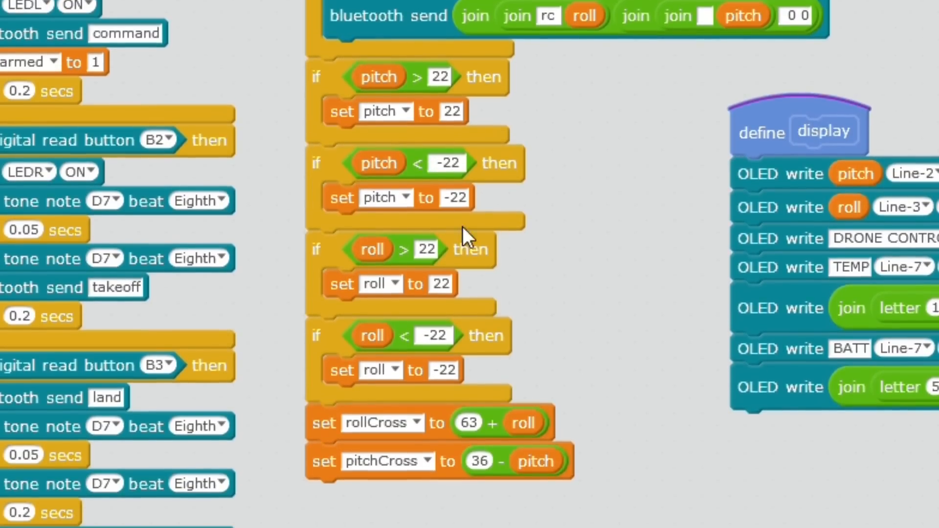
mouse_move(503, 132)
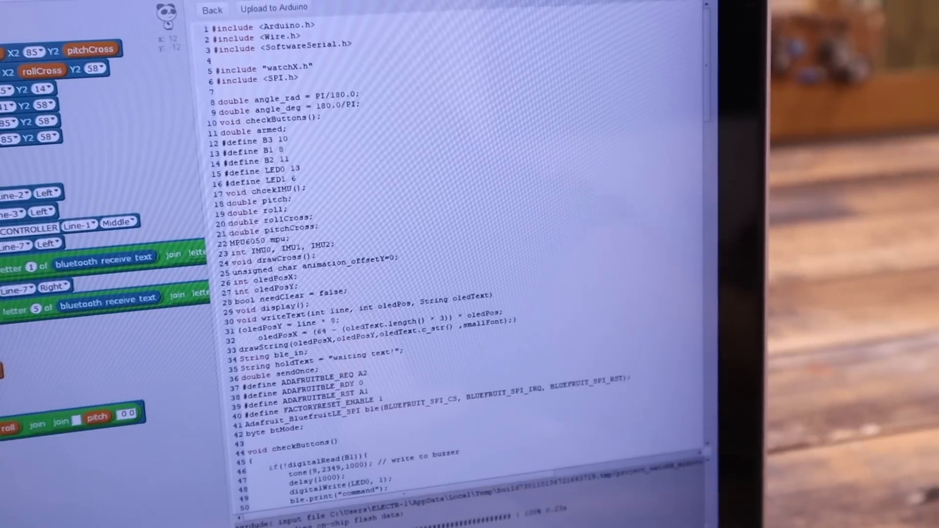
Target the Arduino Leonardo board and upload the generated Arduino code to the watchX
scroll(down, 3)
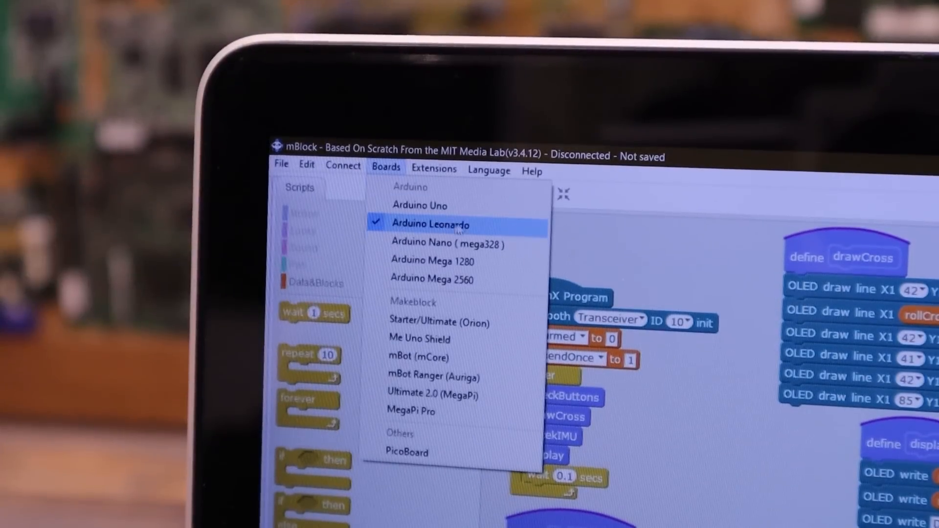
click(430, 224)
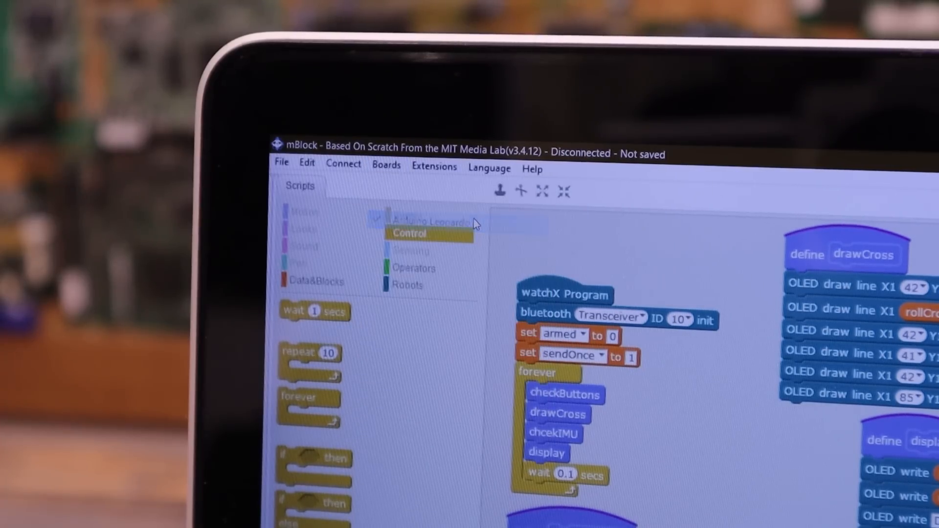
click(343, 164)
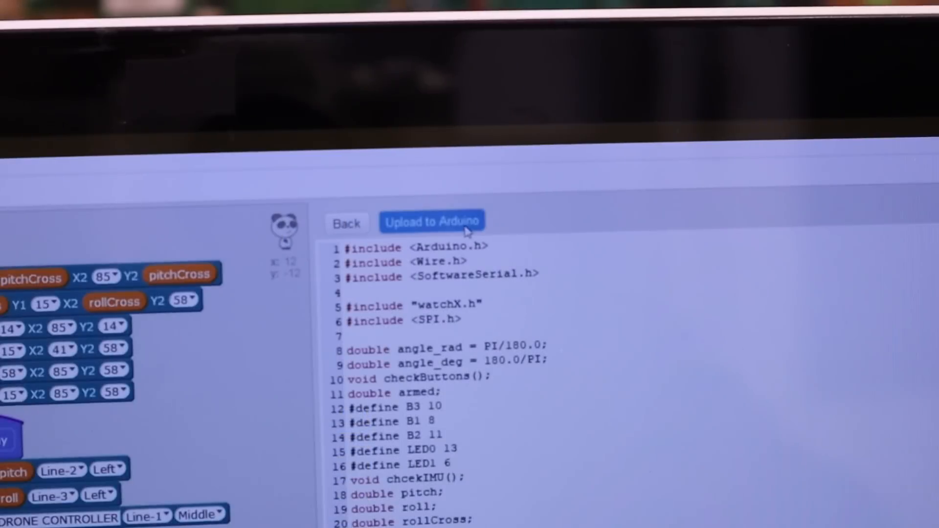
click(433, 222)
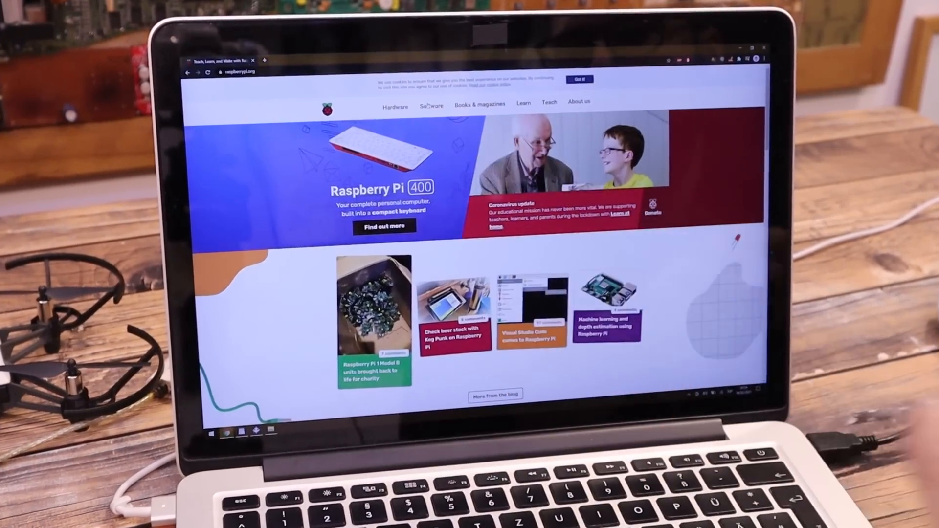
From the Raspberry Pi software page, download Raspberry Pi Imager for Windows
click(432, 106)
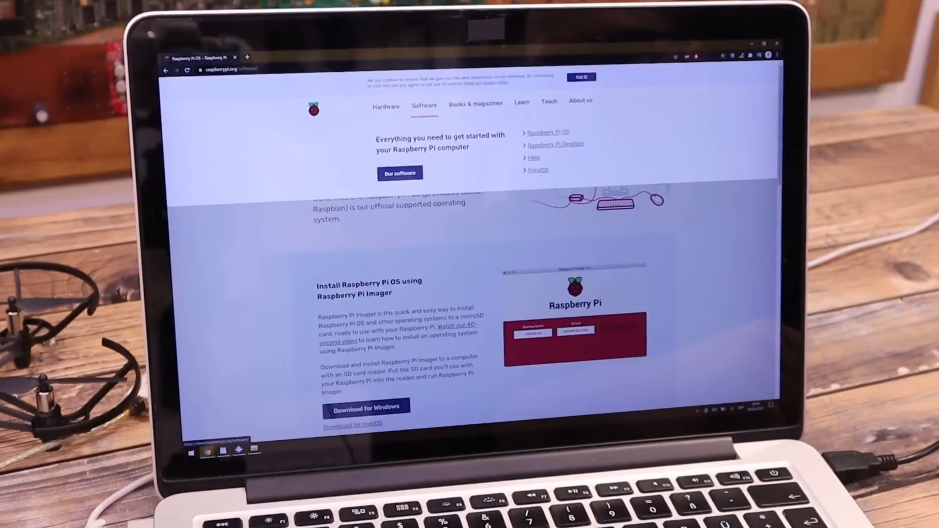
click(550, 132)
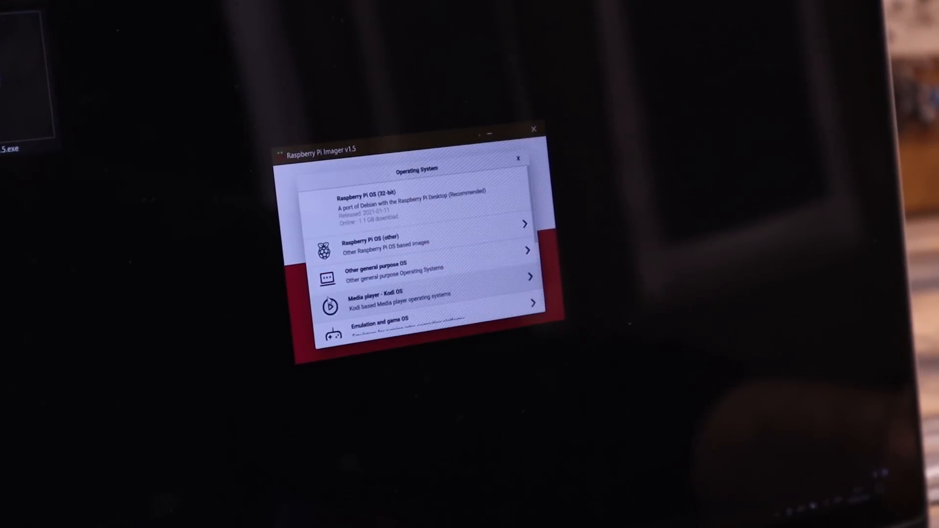
Write Raspberry Pi OS (32-bit) to the 32 GB USB device, confirming its data will be erased
click(409, 204)
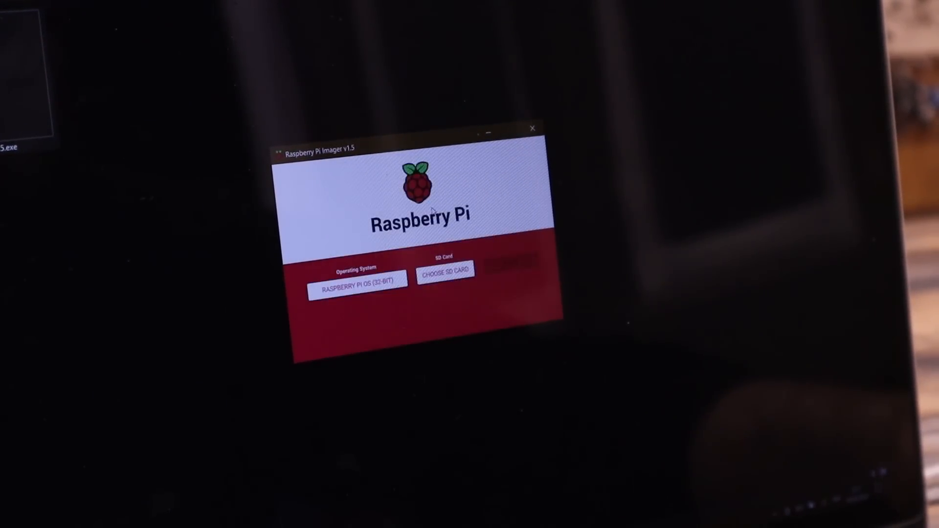
click(446, 282)
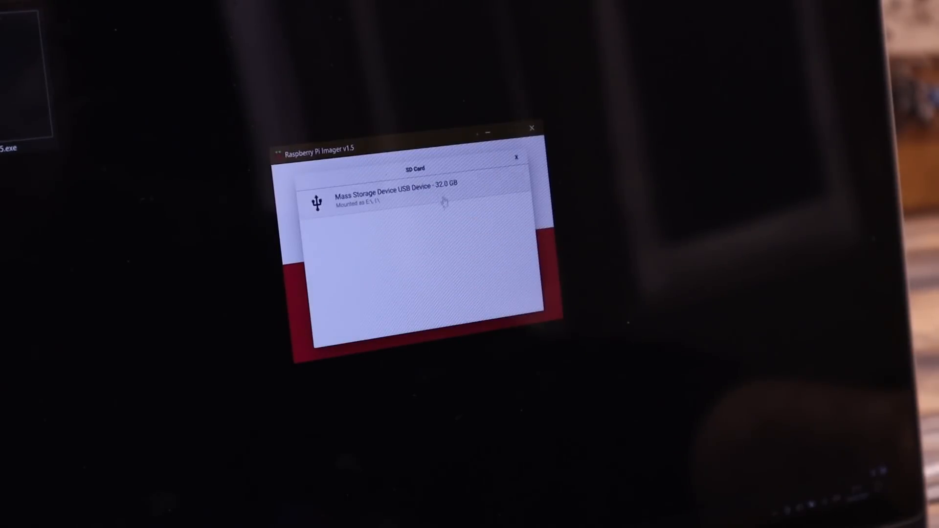
click(415, 200)
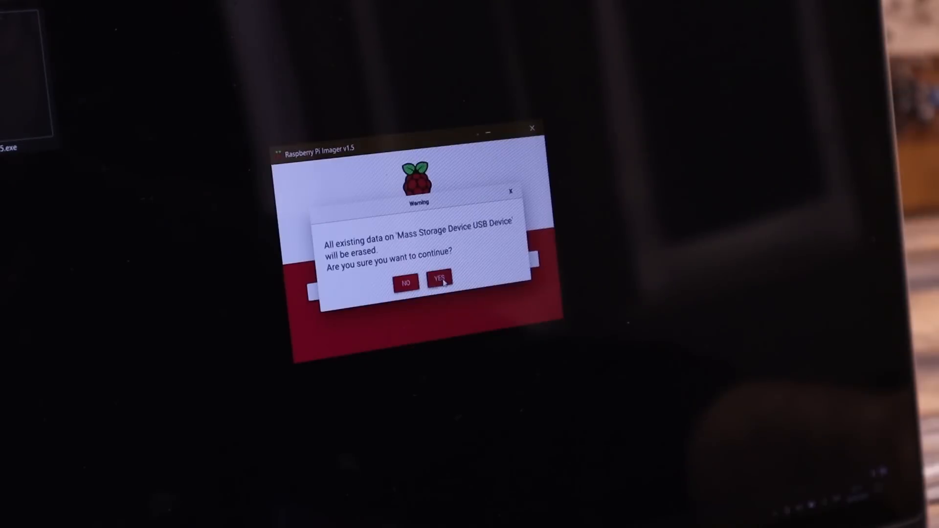
click(441, 282)
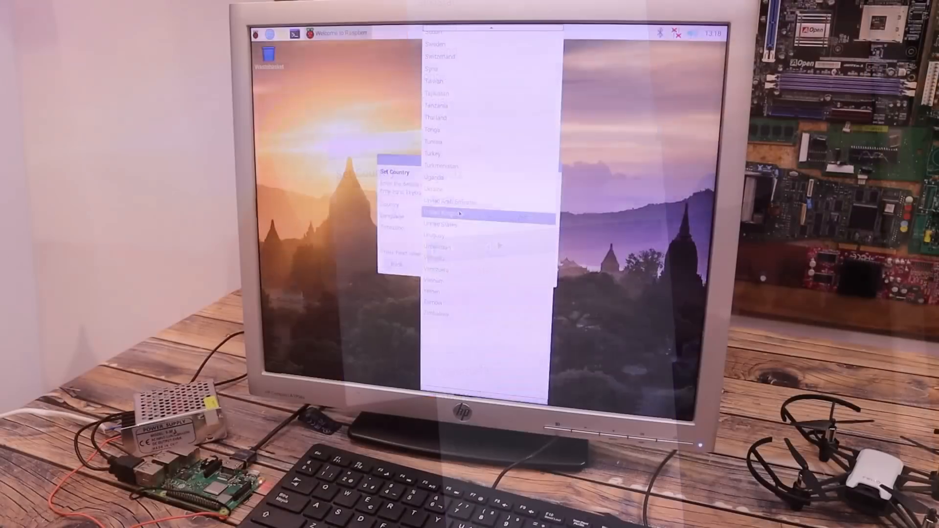
Pick the country in the first-boot welcome wizard's Set Country list
click(453, 214)
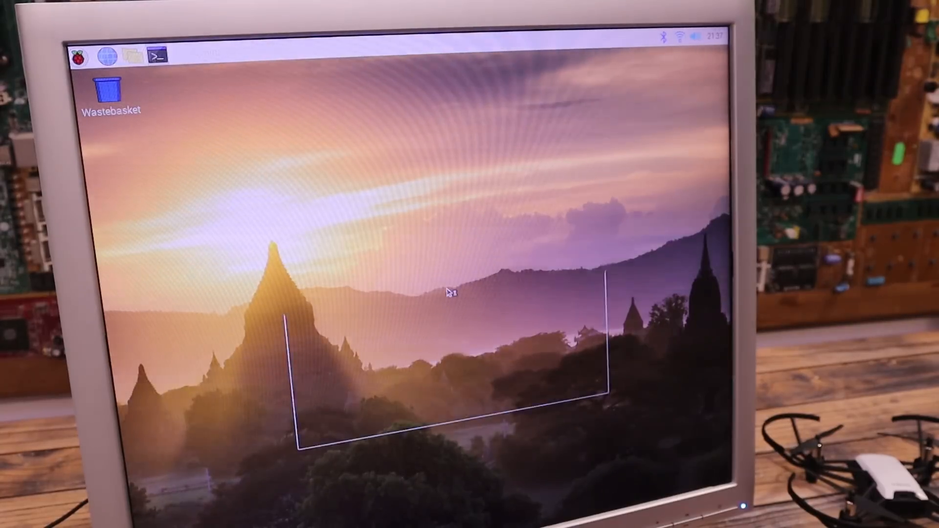
Download the Adafruit_Python_BluefruitLE repository from GitHub as a ZIP
click(157, 57)
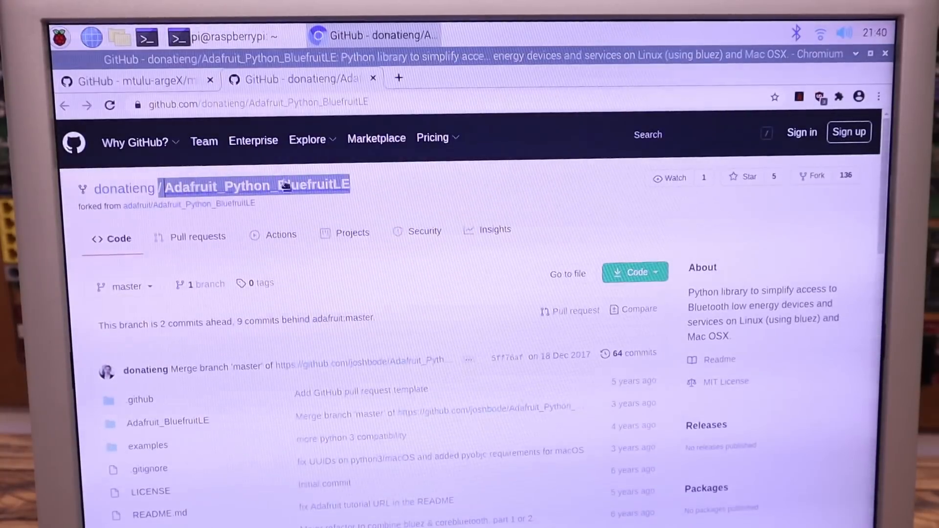
click(636, 272)
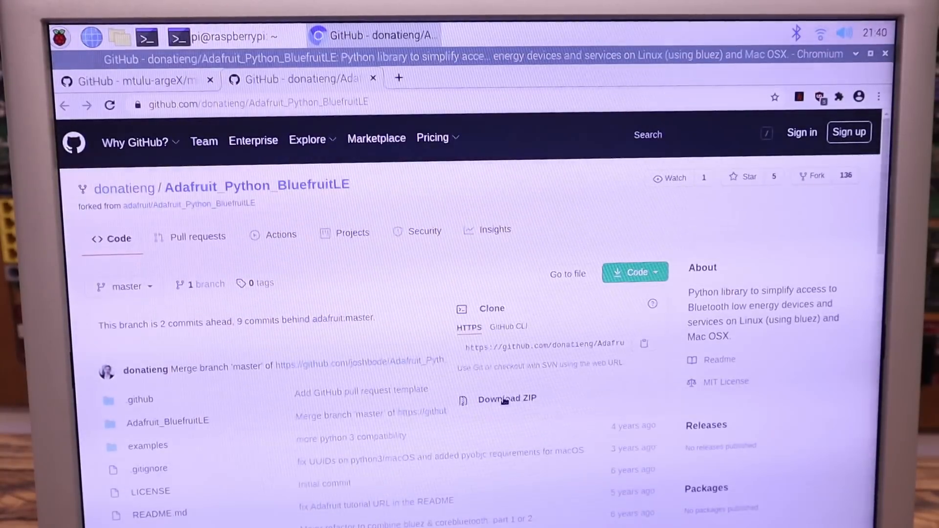
click(506, 398)
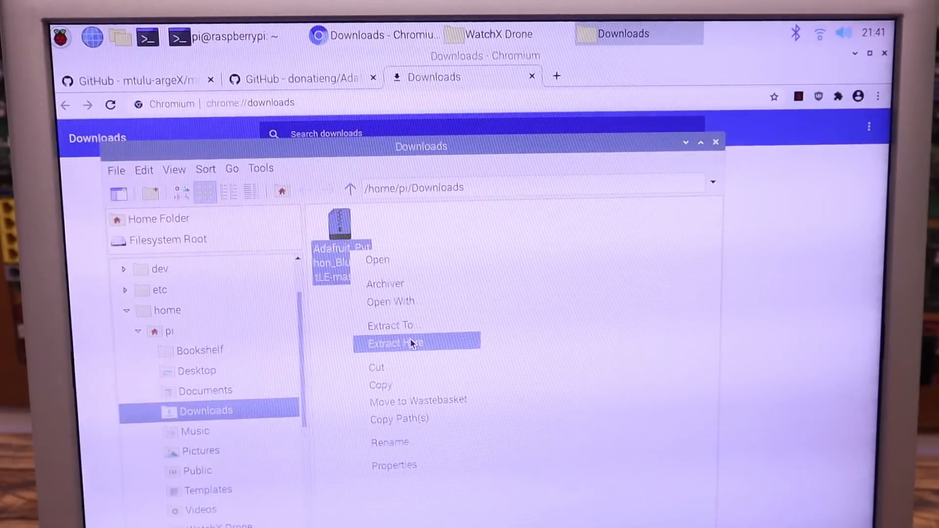
Extract the BluefruitLE archive, cd into it and run sudo python3 setup.py install
click(395, 344)
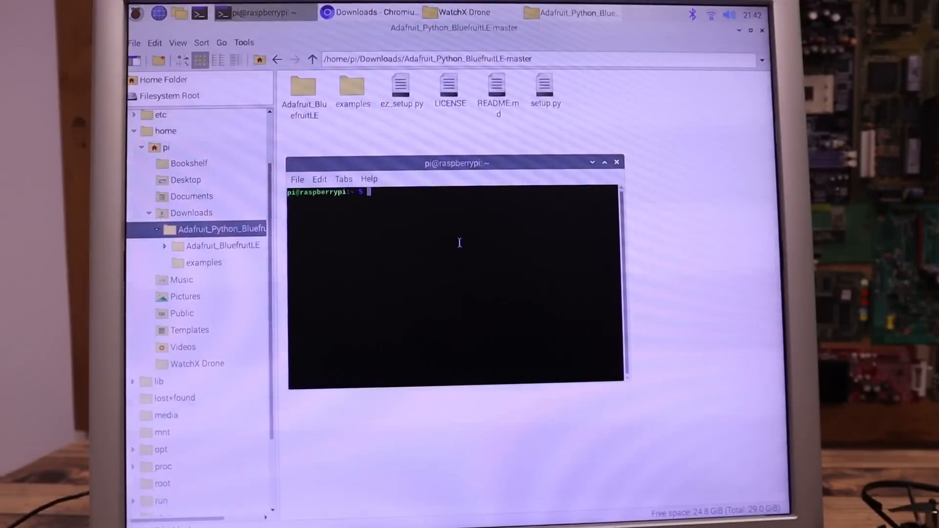
text(cd home/pi/Downloads/Adafruit_Python_BluefruitLE-master/)
text(sudo python3 setup.py install)
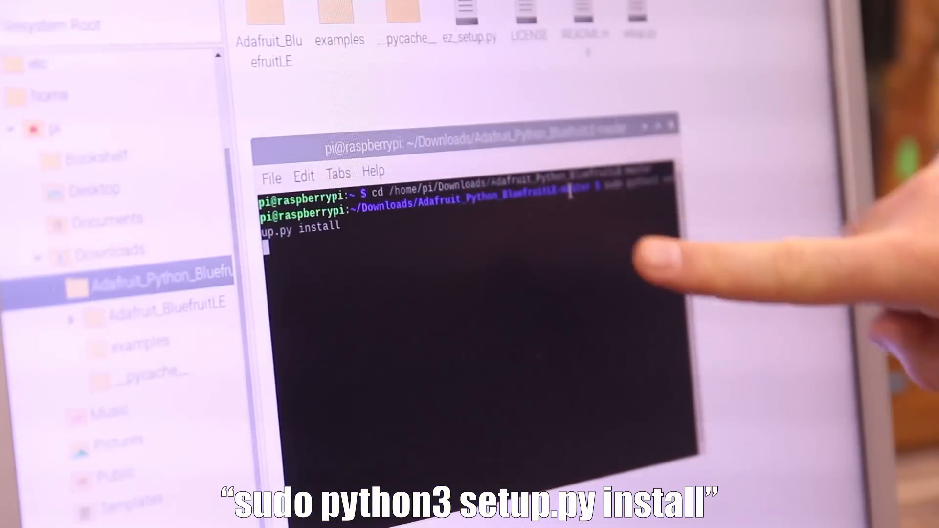
key(Return)
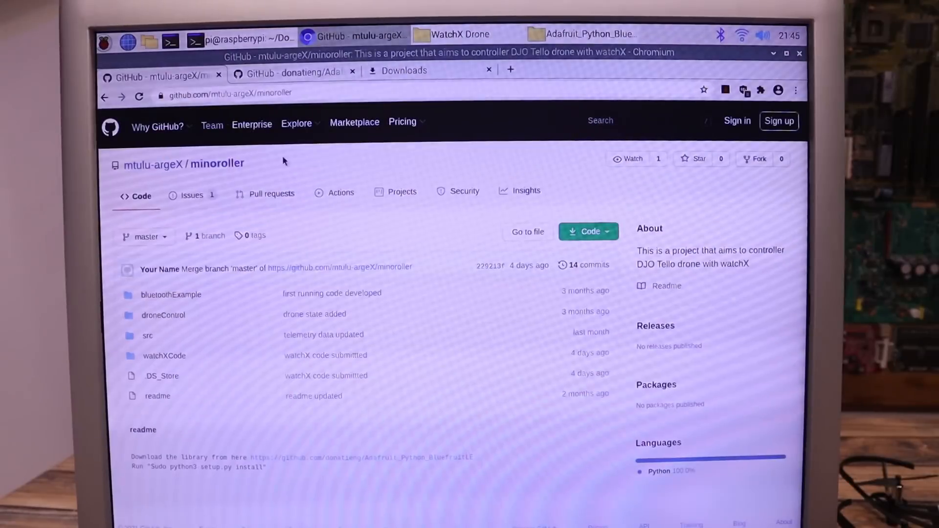
Extract minoroller-master.zip and navigate into its bluetoothExample folder
double_click(182, 164)
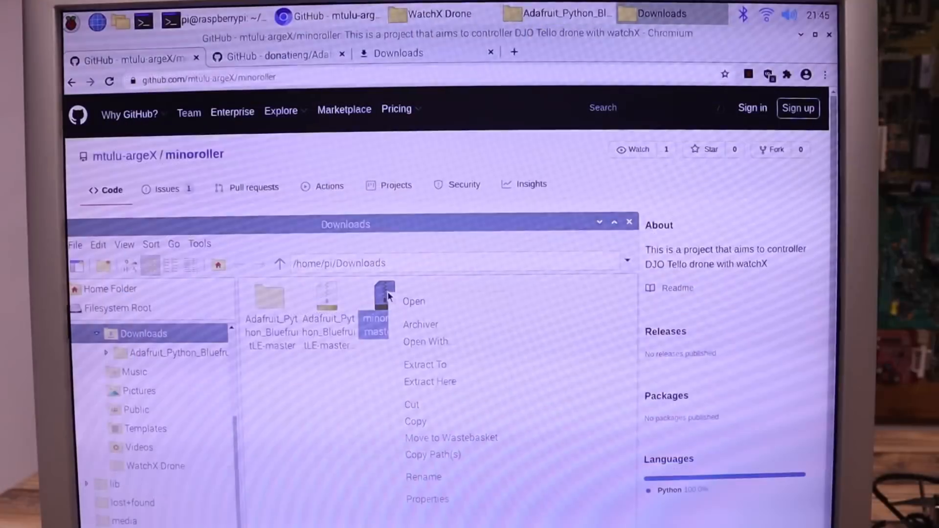
click(442, 378)
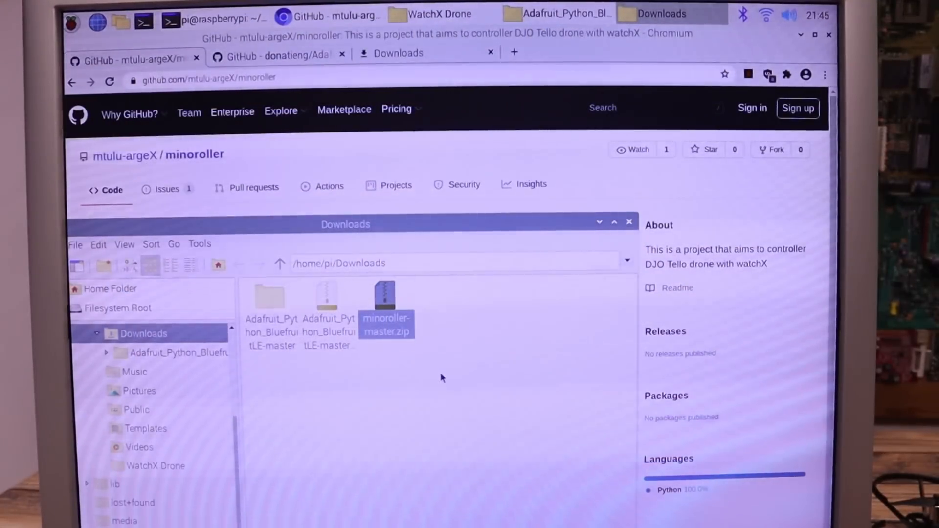
double_click(385, 308)
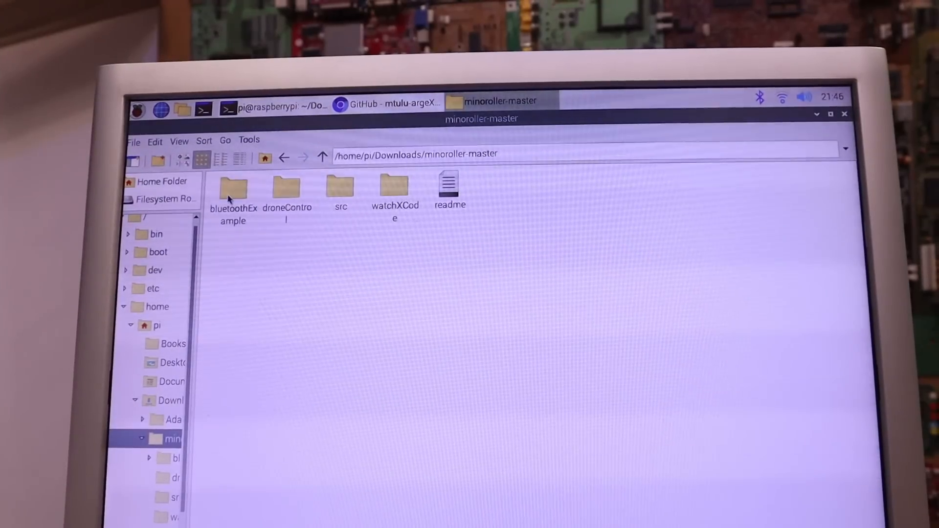
double_click(233, 192)
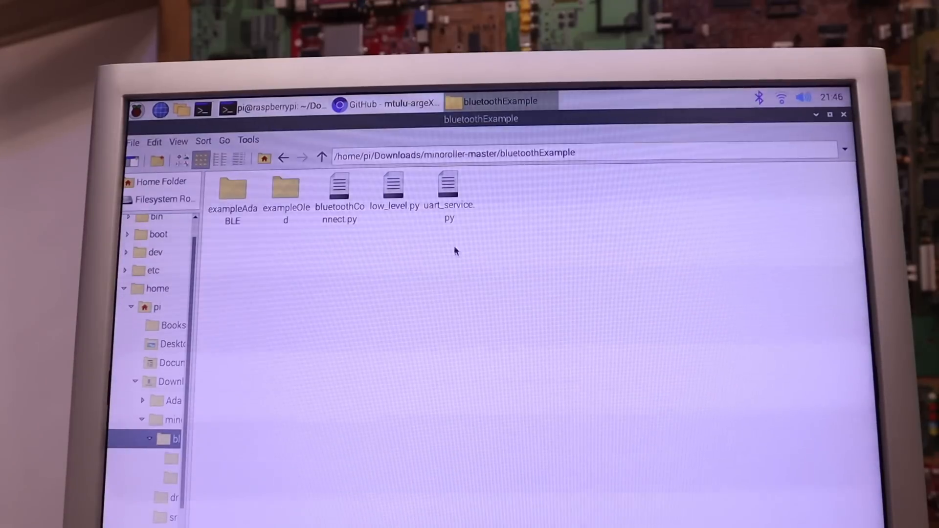
Open uart_service.py from bluetoothExample in the Thonny editor
click(448, 186)
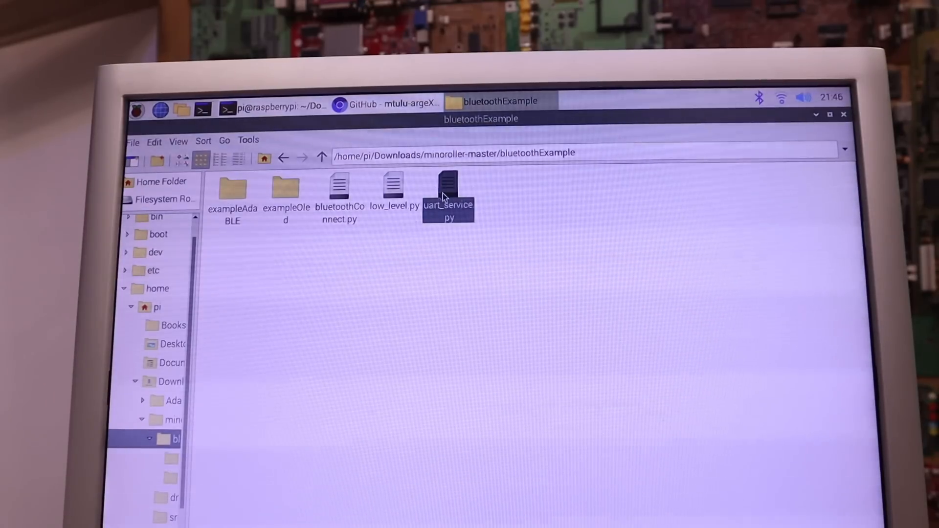
double_click(448, 186)
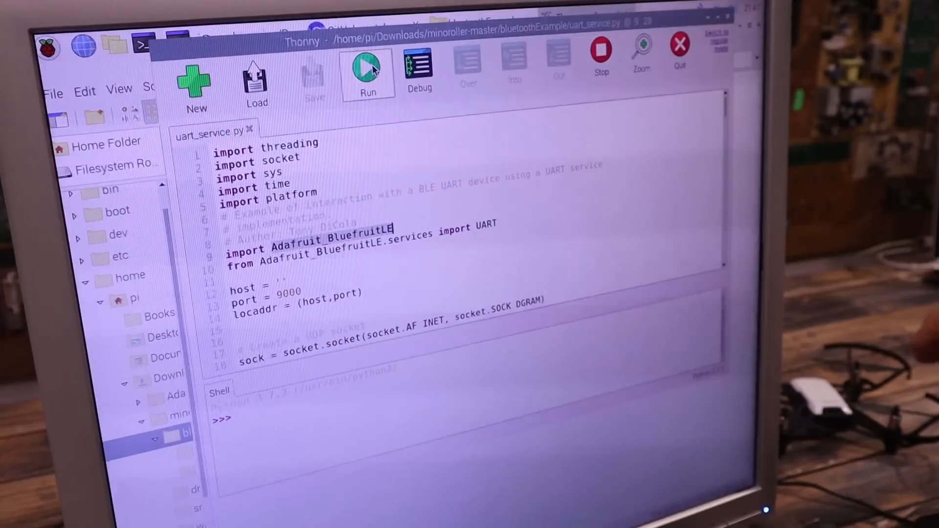
click(368, 68)
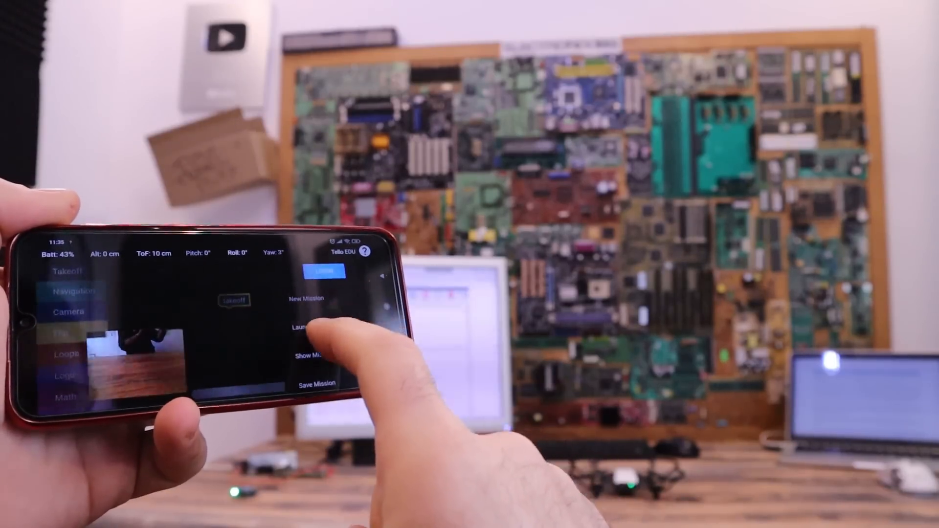
Launch a takeoff mission on the Tello, then a landing mission to bring it down
click(300, 327)
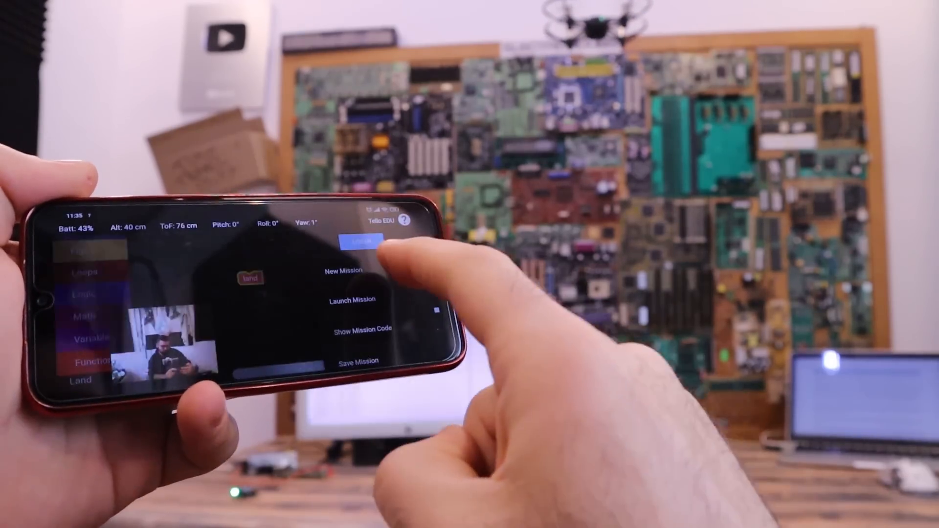
click(360, 299)
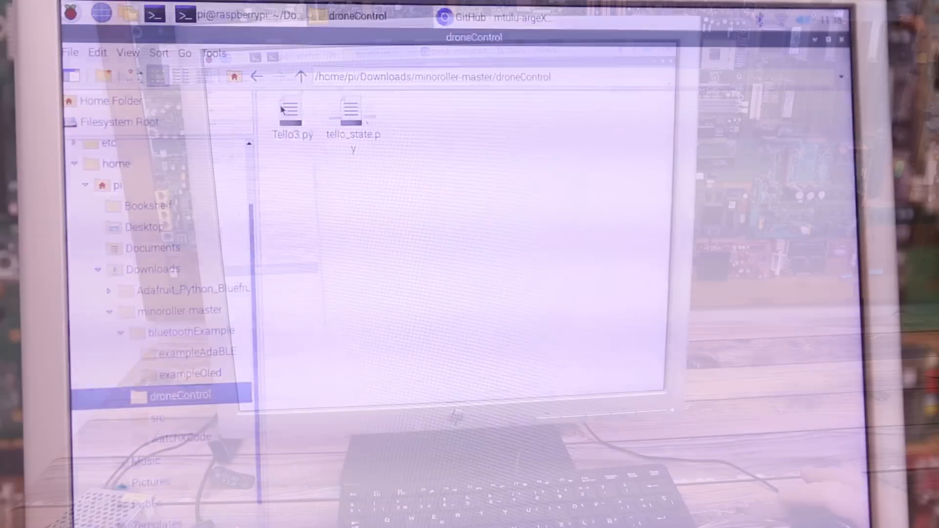
Open Tello3.py from the droneControl folder in Thonny
click(290, 108)
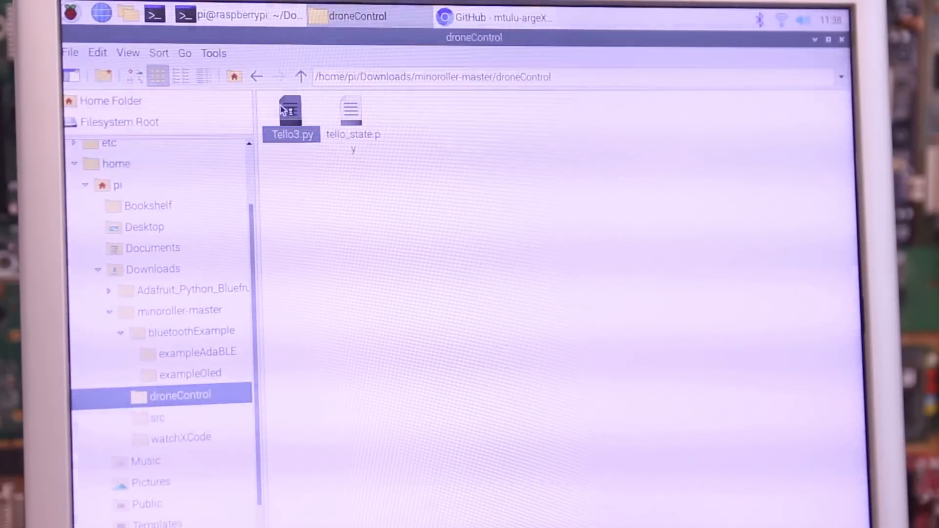
double_click(291, 109)
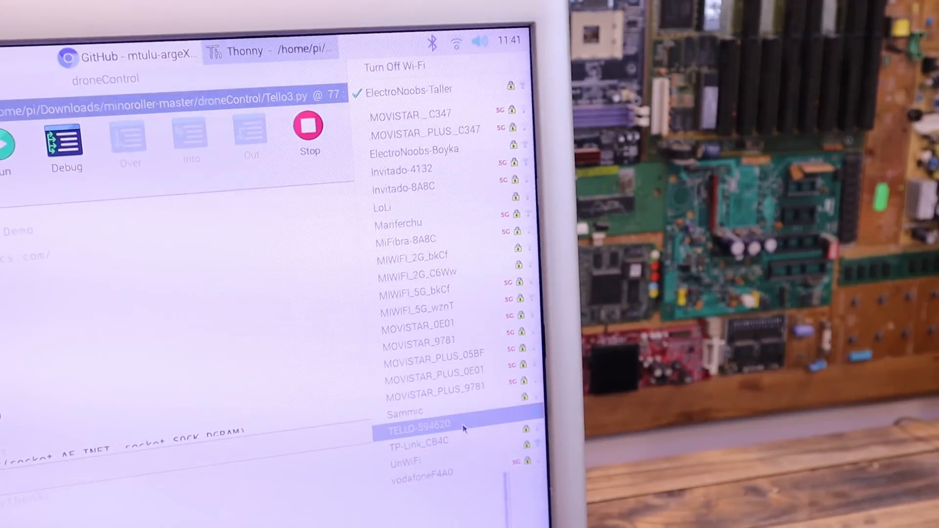
Connect the Raspberry Pi to the drone's TELLO-594620 WiFi network
click(423, 427)
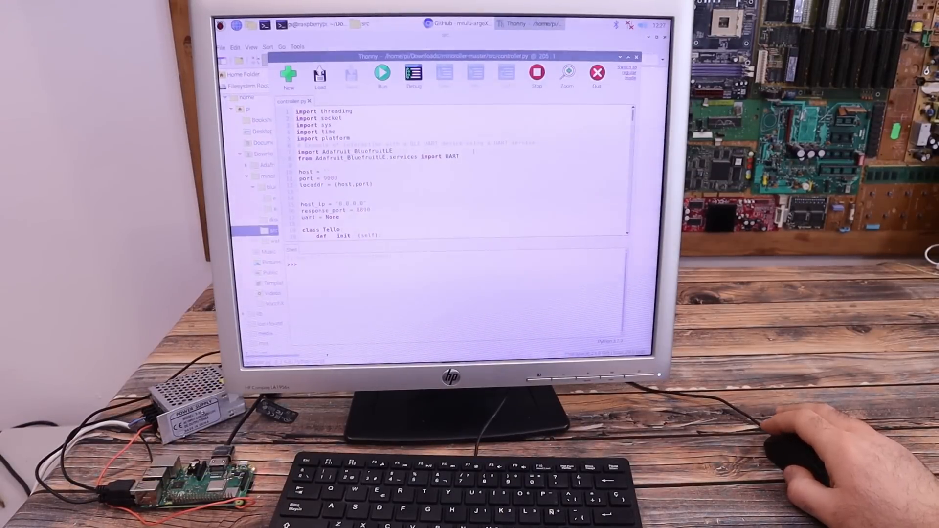
Scroll down controller.py to the Tello class's __init__, terminate and recv methods
scroll(down, 3)
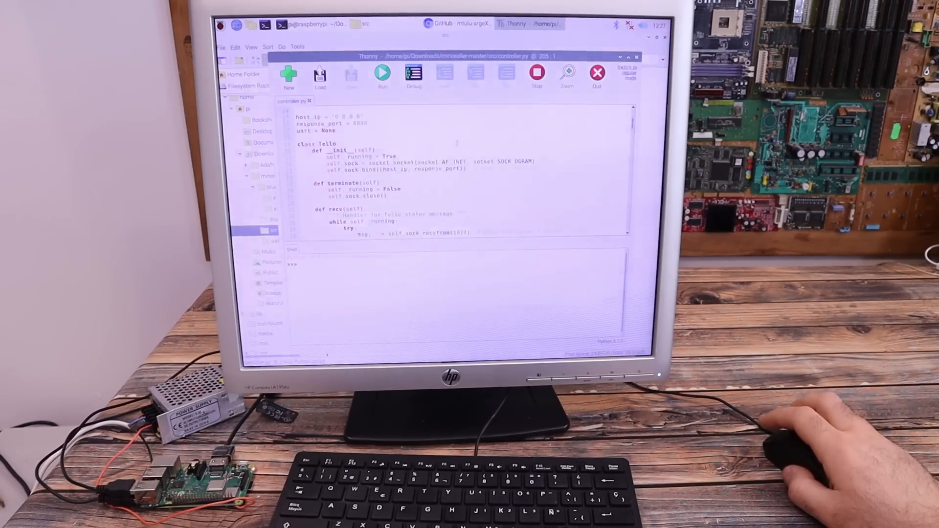